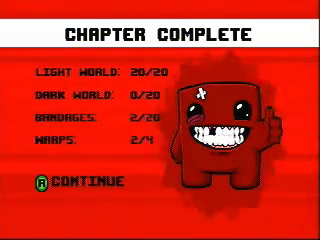
key("enter")
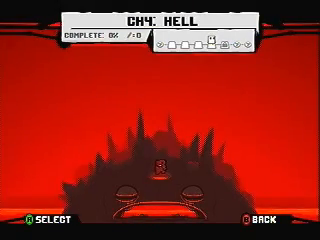
key("Left")
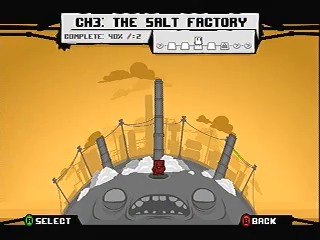